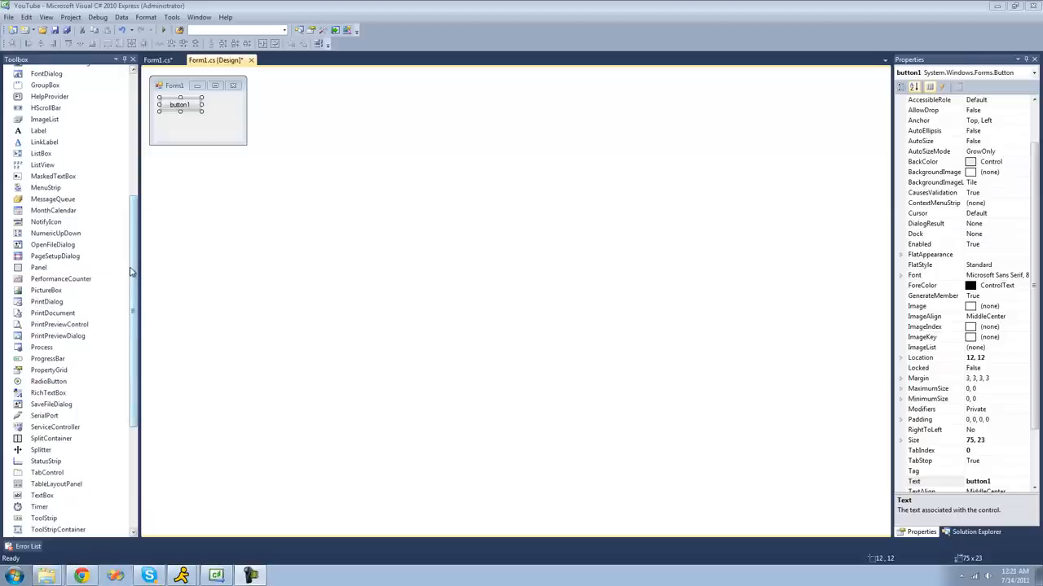
{"action": "mouse_move", "coordinate": [42, 495]}
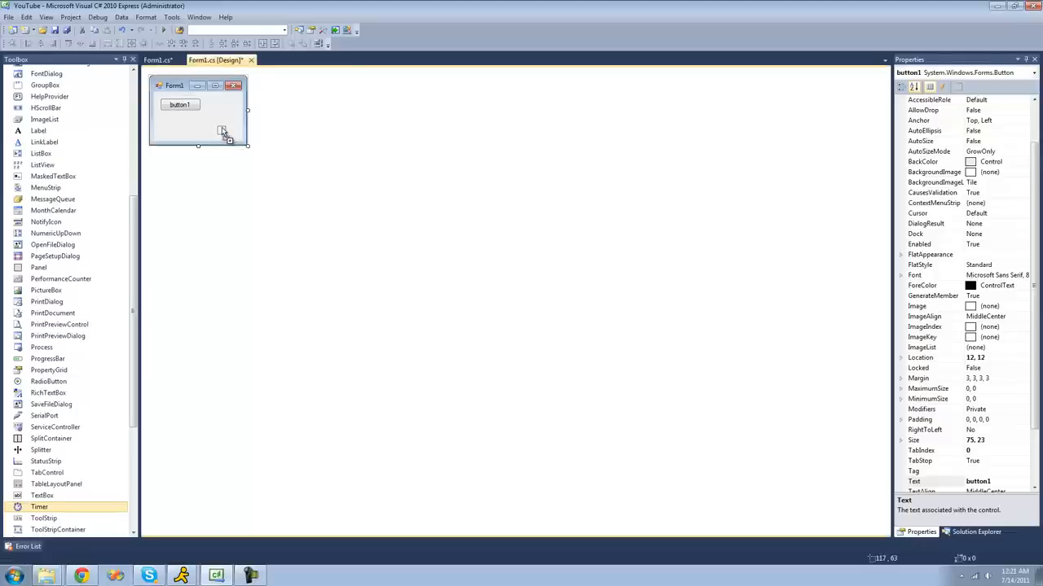
Step: Drop a Timer from the Toolbox onto Form1 so timer1 joins the component tray
{"action": "left_click_drag", "start_coordinate": [39, 507], "coordinate": [221, 132]}
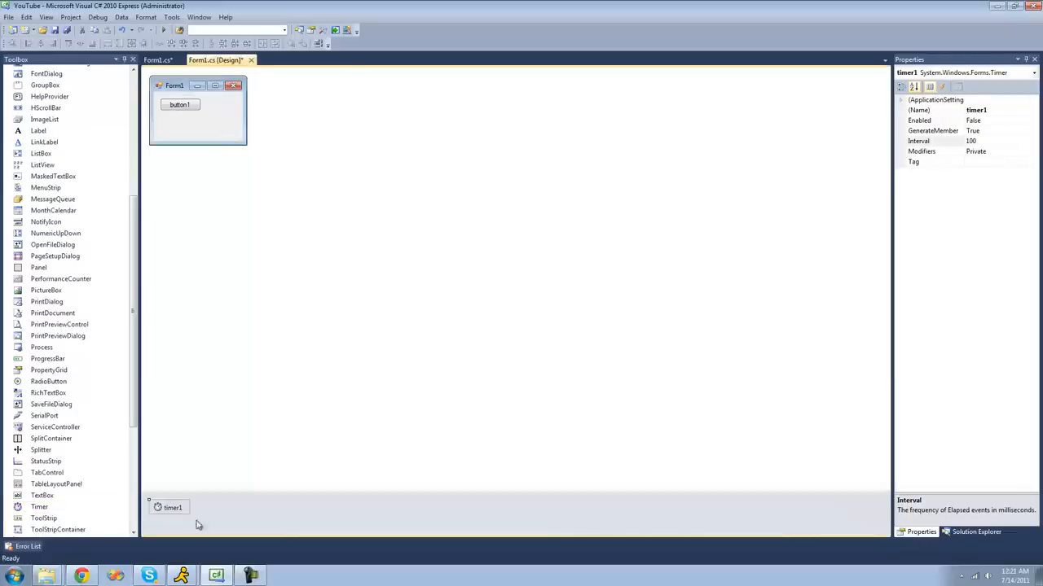
{"action": "mouse_move", "coordinate": [186, 508]}
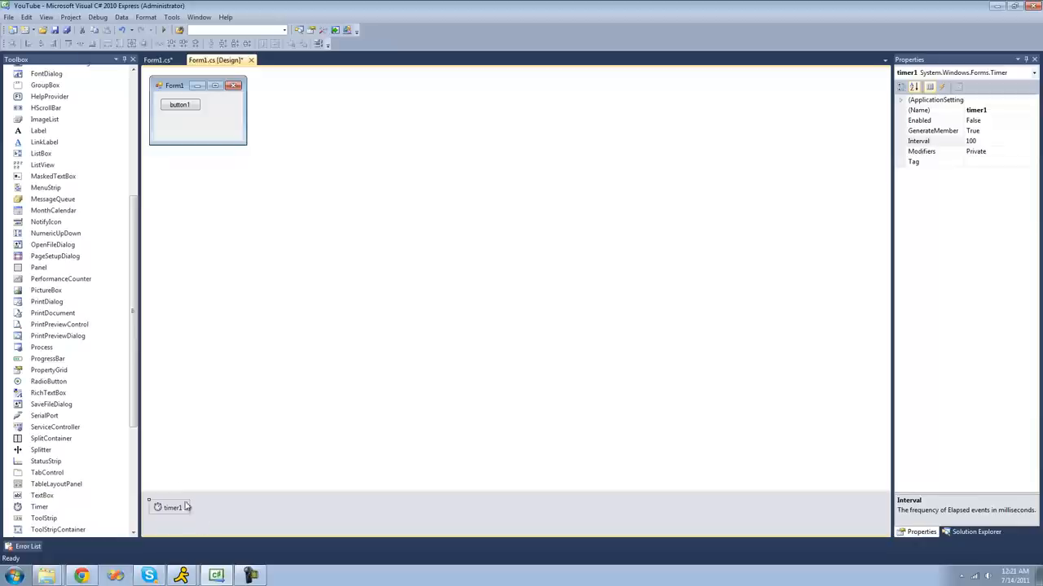
{"action": "mouse_move", "coordinate": [177, 476]}
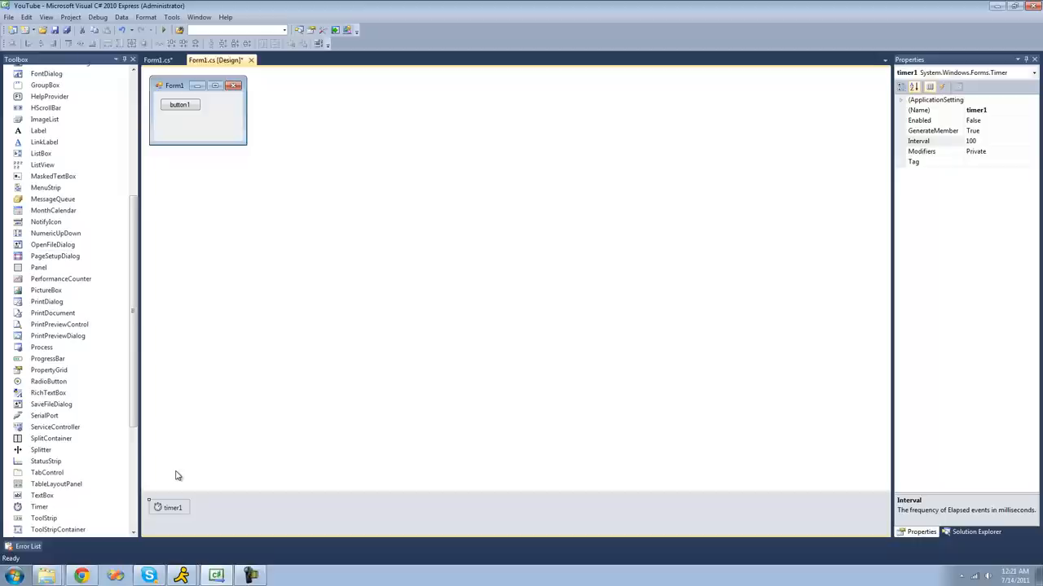
{"action": "mouse_move", "coordinate": [969, 161]}
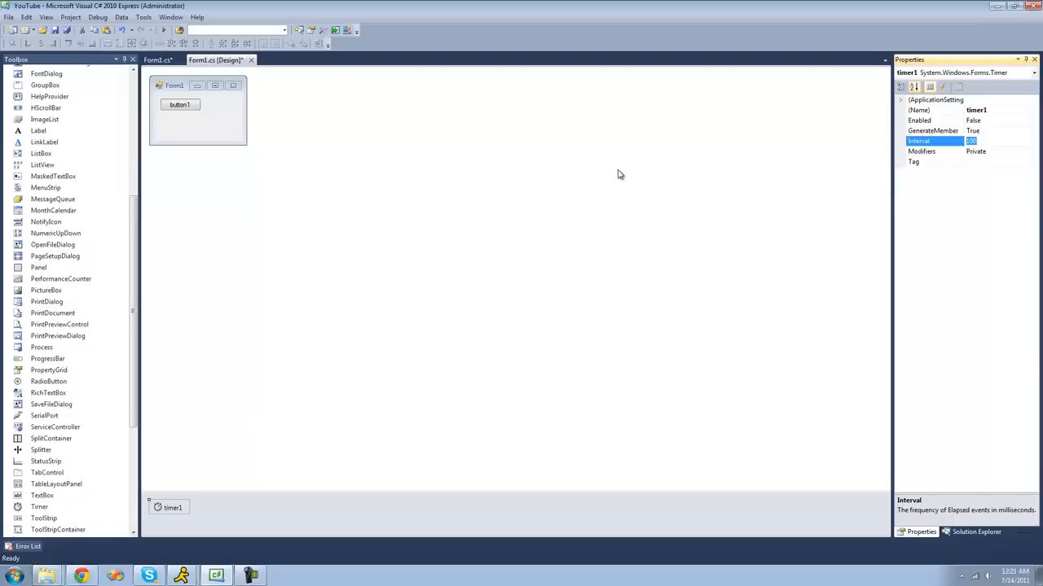
Step: Set timer1's Interval property to 1000 milliseconds, then select button1
{"action": "type", "text": "1000"}
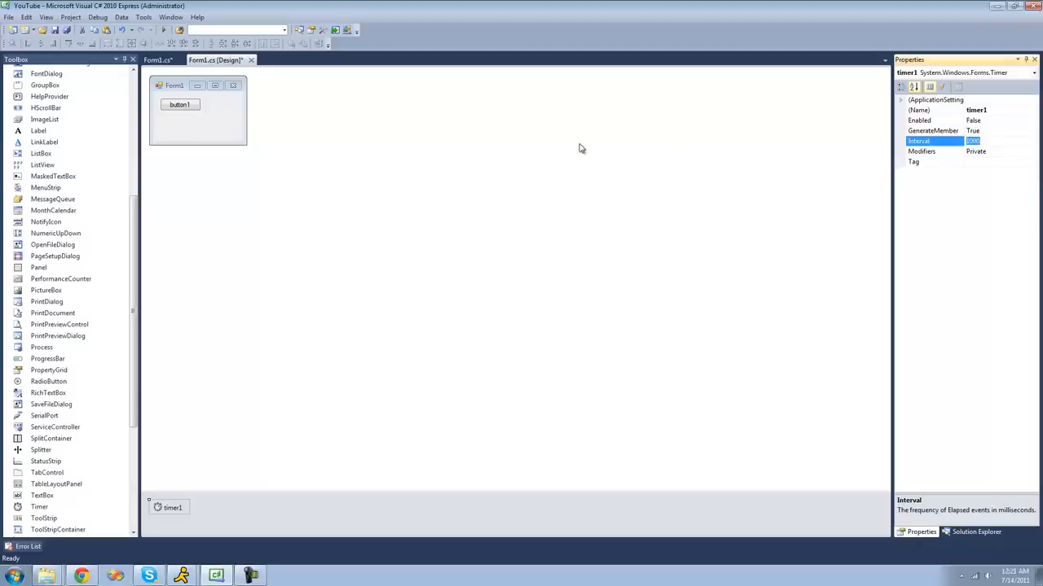
{"action": "mouse_move", "coordinate": [550, 155]}
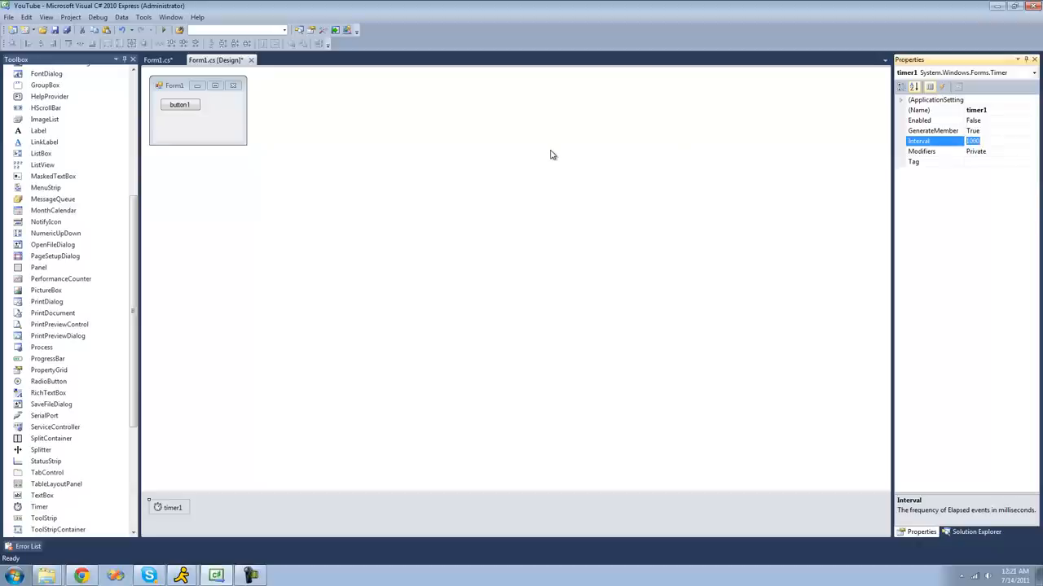
{"action": "type", "text": "100"}
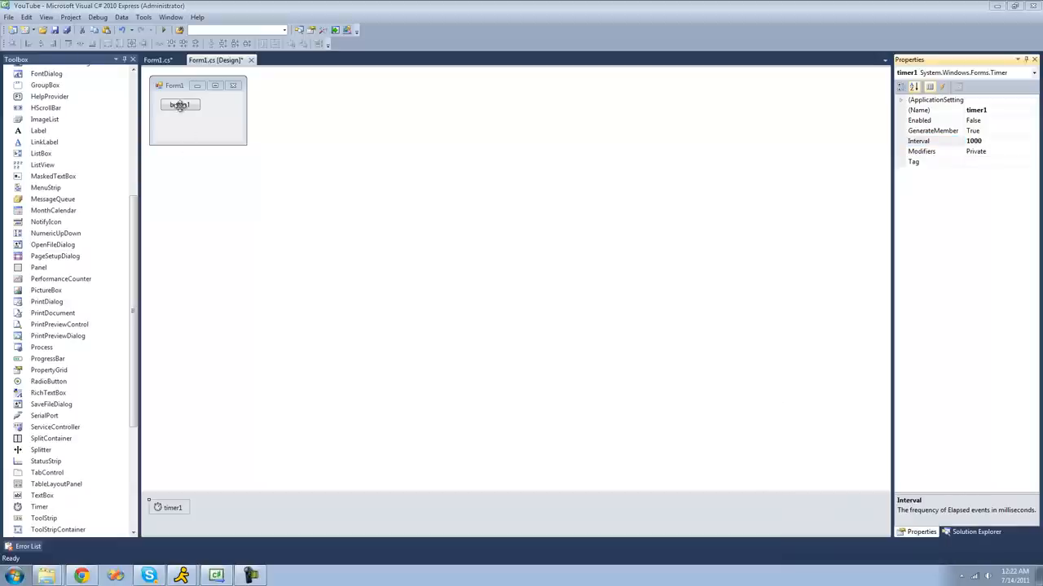
{"action": "left_click", "coordinate": [179, 114]}
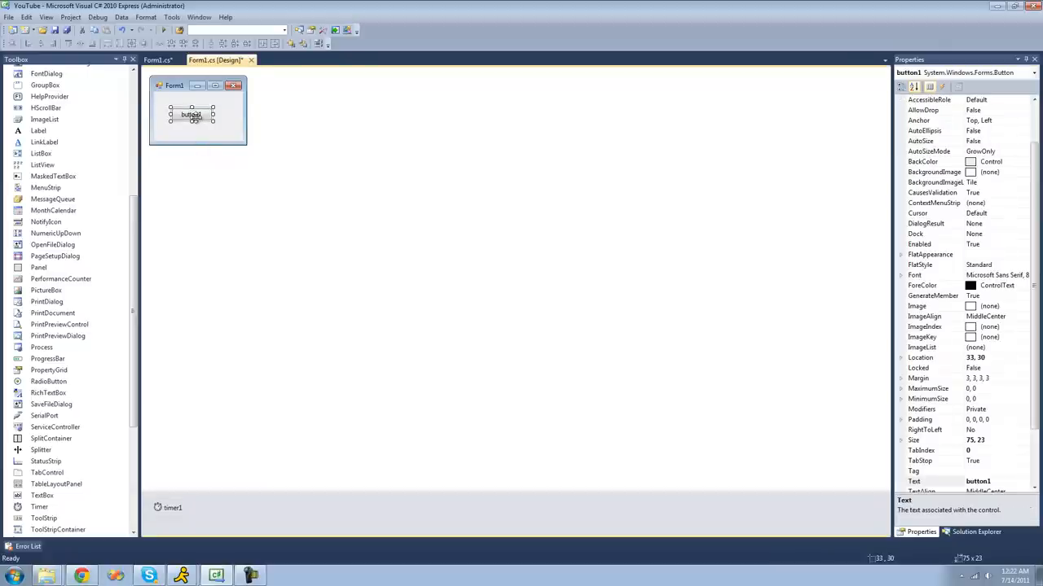
Step: Create button1_Click and have it call timer1.Start();
{"action": "double_click", "coordinate": [192, 114]}
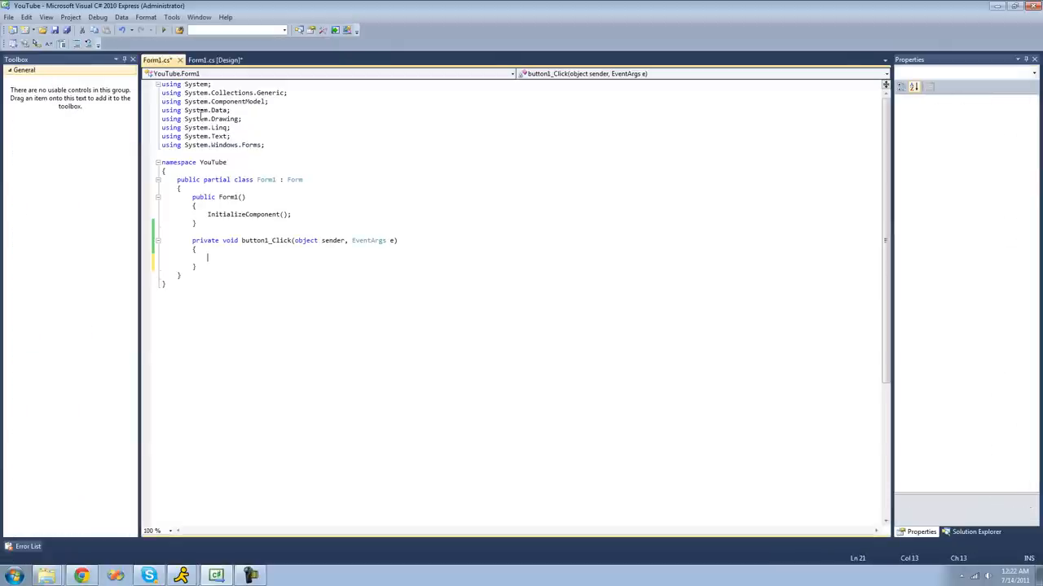
{"action": "type", "text": "timer1.Start"}
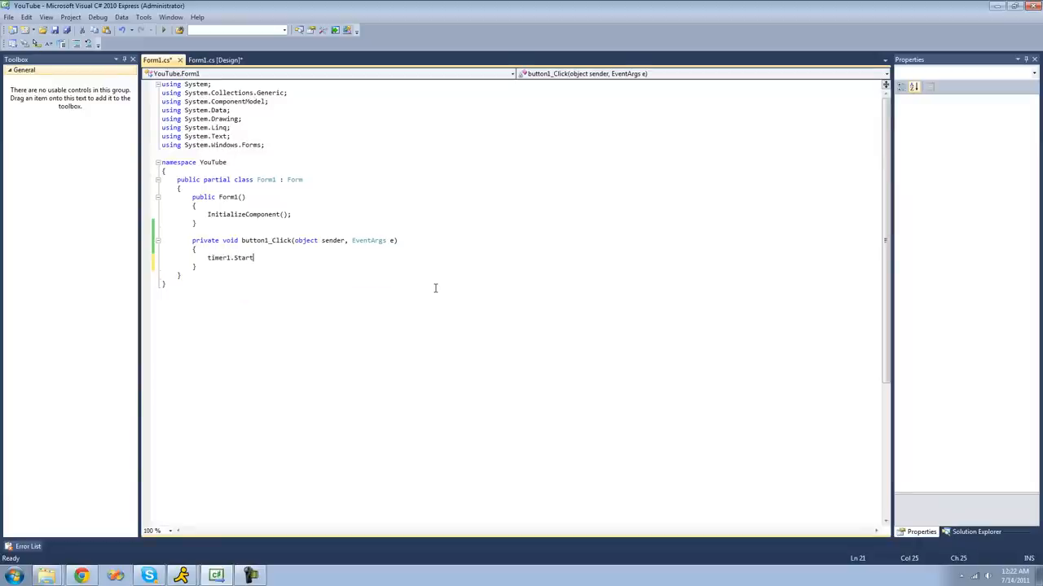
{"action": "type", "text": "();"}
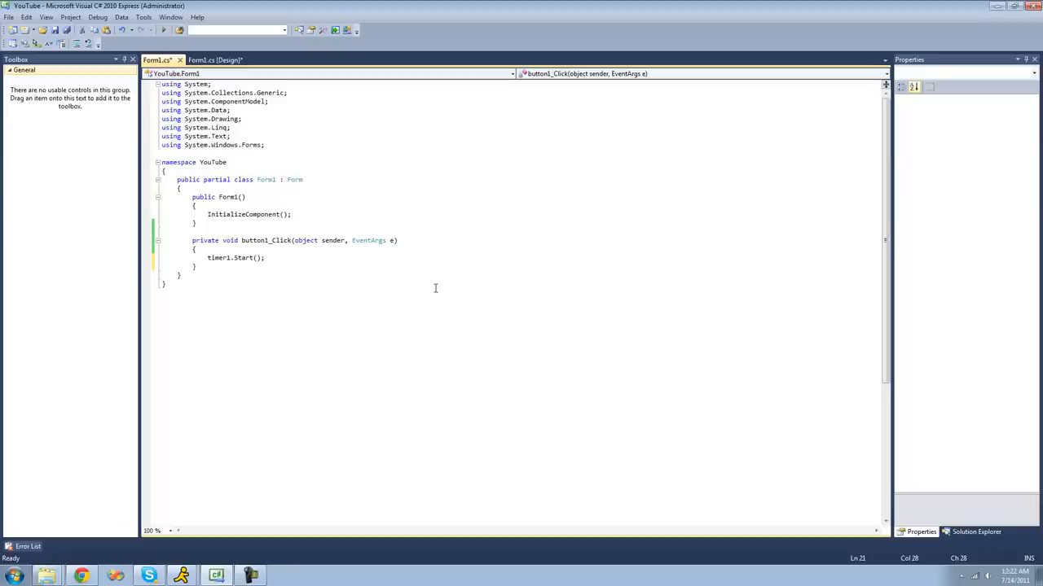
{"action": "left_click", "coordinate": [264, 257]}
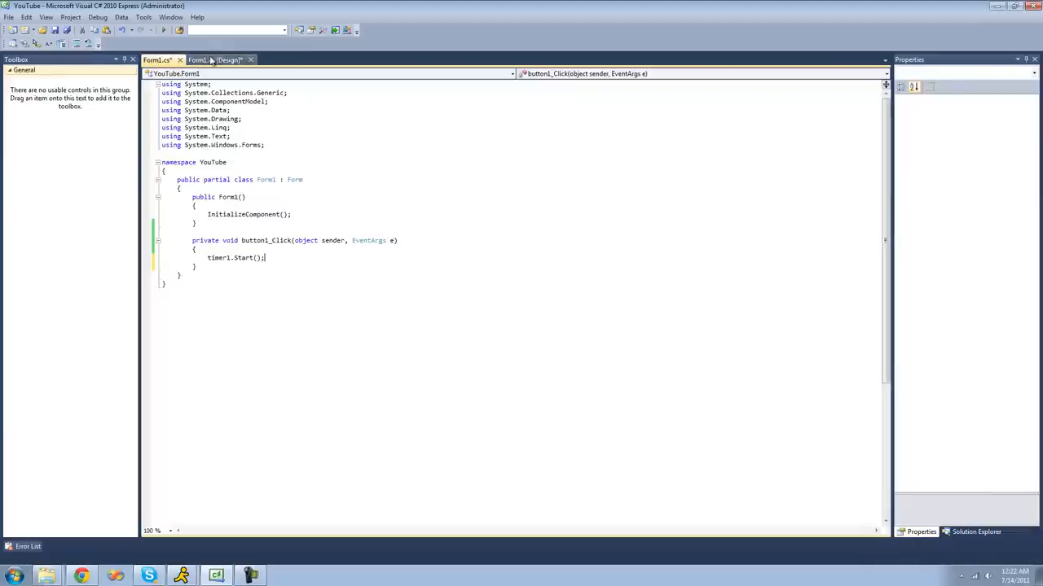
Step: Create timer1_Tick from the designer and write MessageBox.Show("Hello"); in it
{"action": "left_click", "coordinate": [215, 58]}
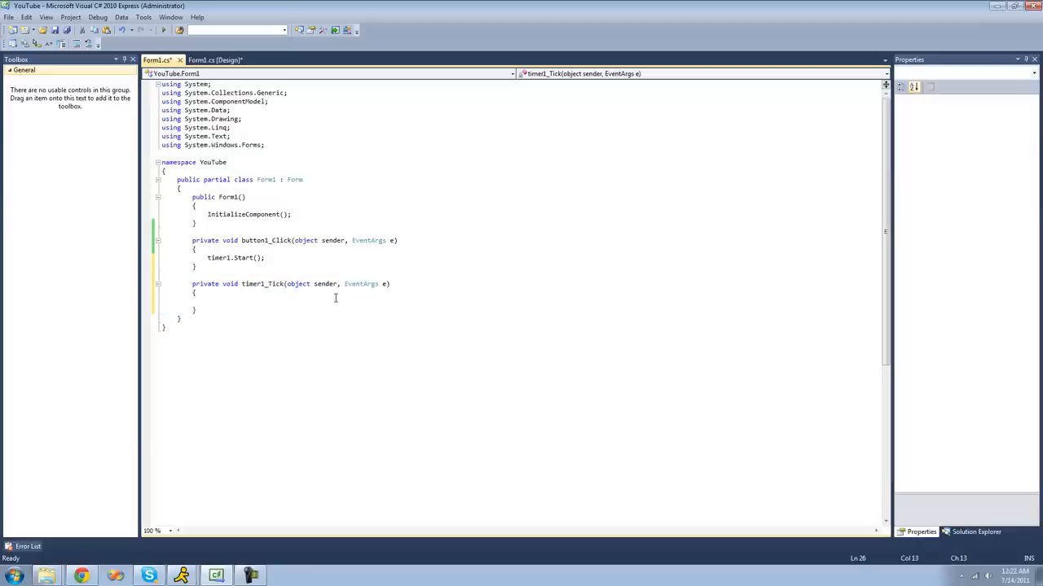
{"action": "type", "text": "MessageBox.s"}
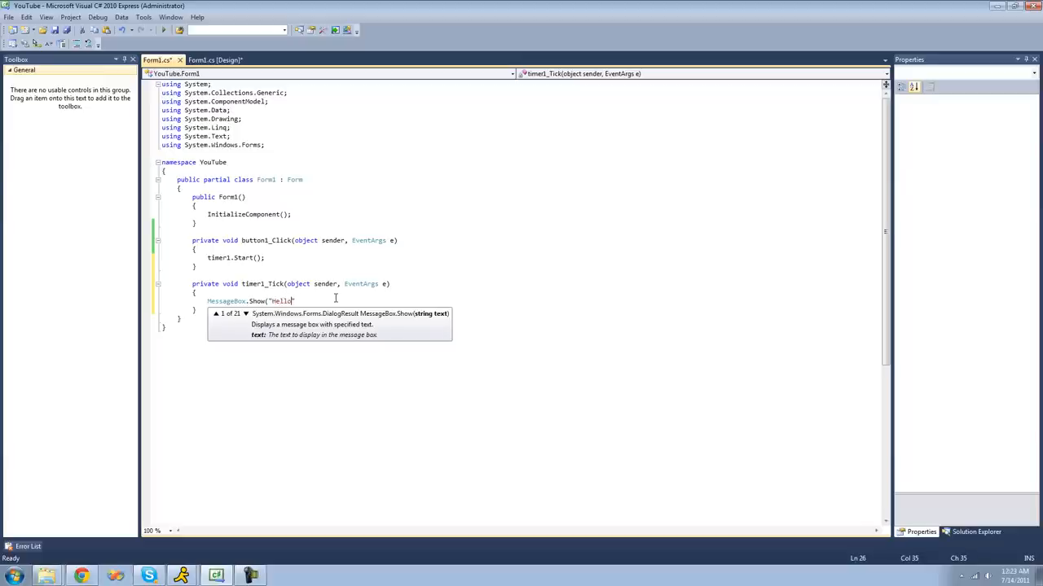
{"action": "type", "text": "\""}
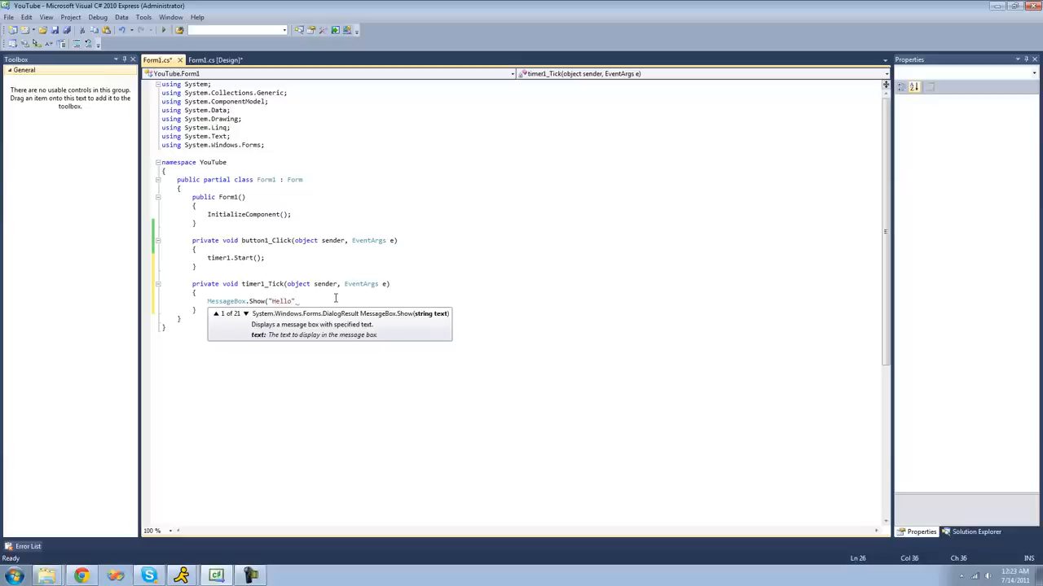
{"action": "type", "text": ")"}
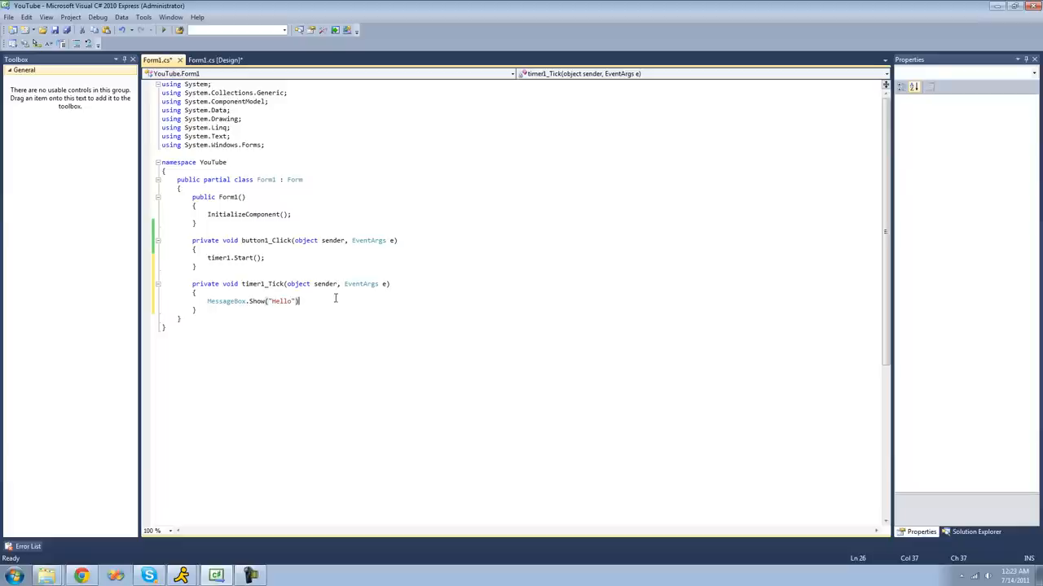
{"action": "type", "text": ";"}
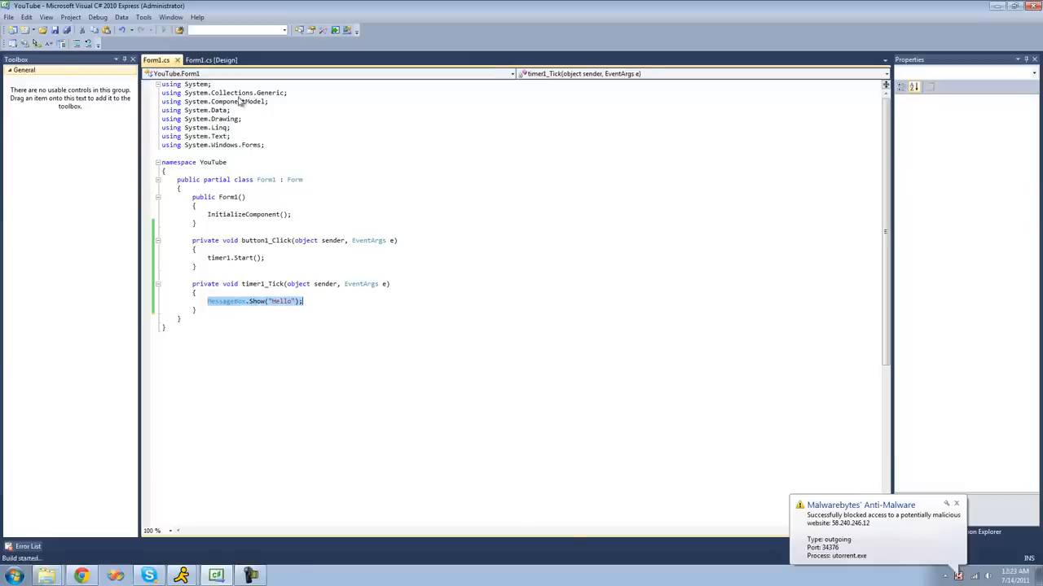
Step: Run the app with F5 and dismiss the repeating Hello message box
{"action": "key", "text": "F5"}
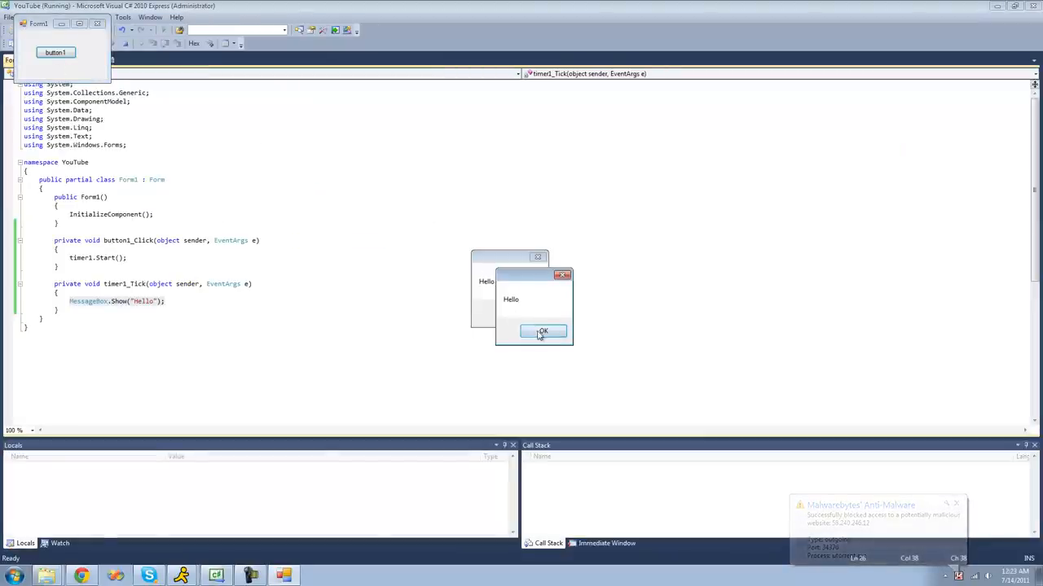
{"action": "left_click", "coordinate": [542, 332]}
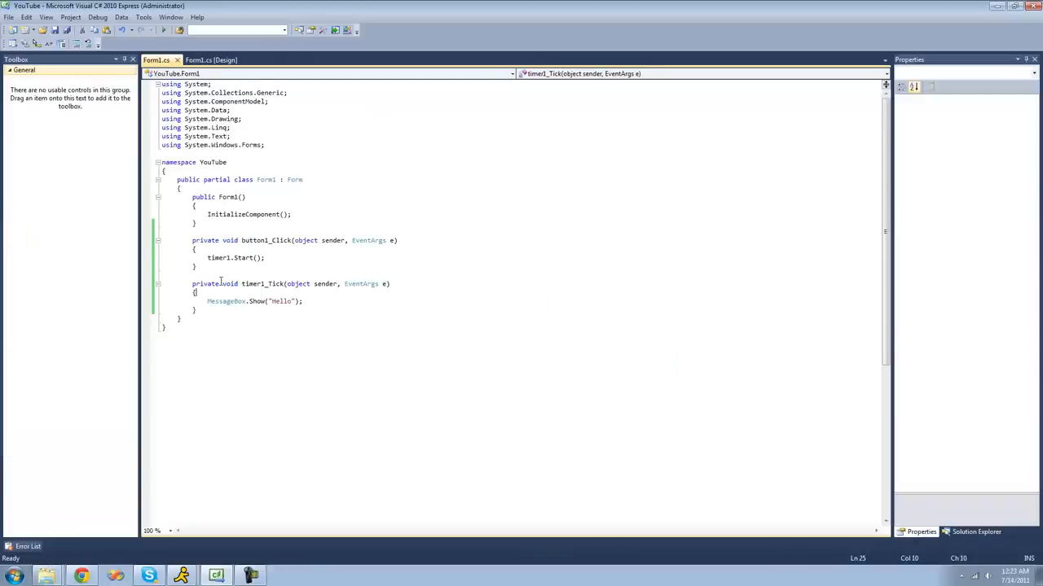
Step: Add timer1.Stop(); before the message box, run, click button1 and confirm a single Hello
{"action": "type", "text": "timer1"}
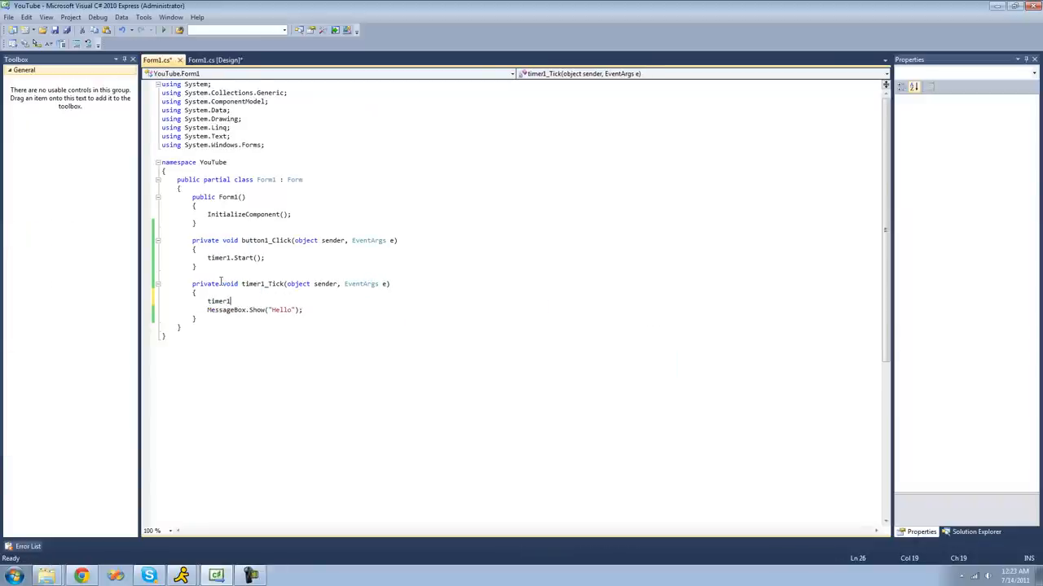
{"action": "type", "text": ".Stop();"}
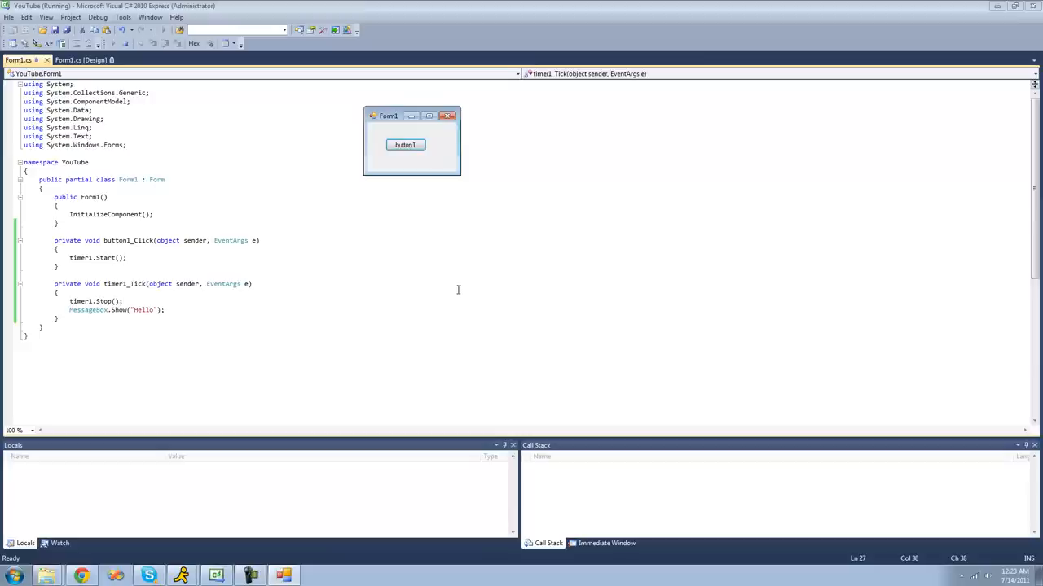
{"action": "left_click", "coordinate": [404, 143]}
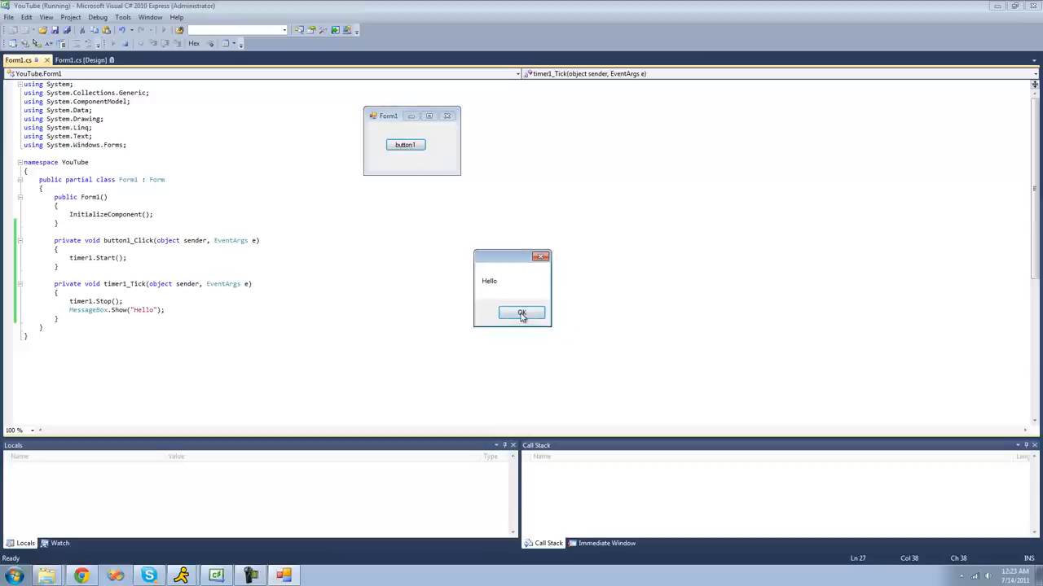
{"action": "left_click", "coordinate": [521, 313]}
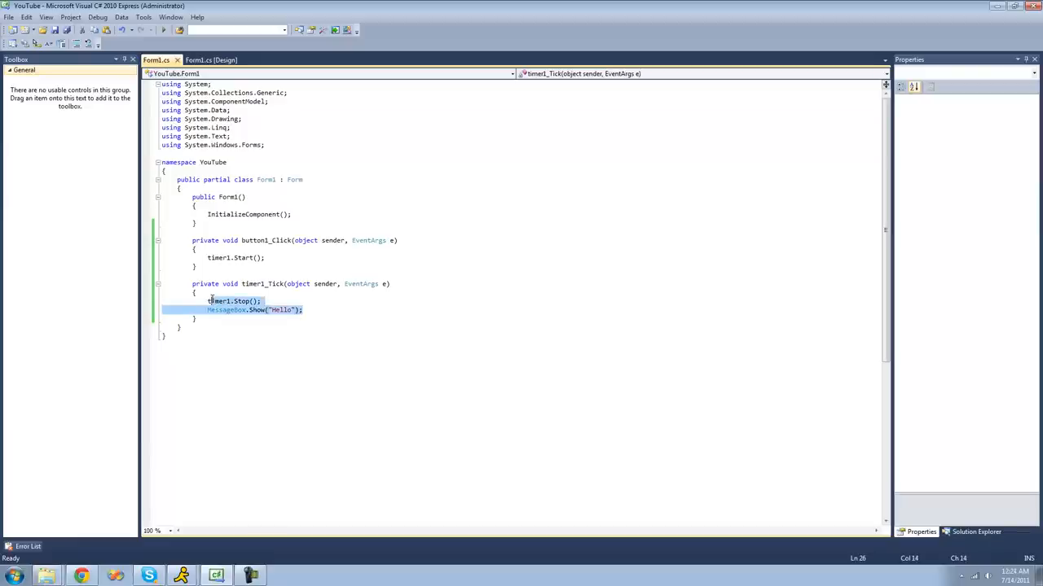
Step: Clear the Tick handler's body and begin a textBox1.Text += statement instead
{"action": "key", "text": "Delete"}
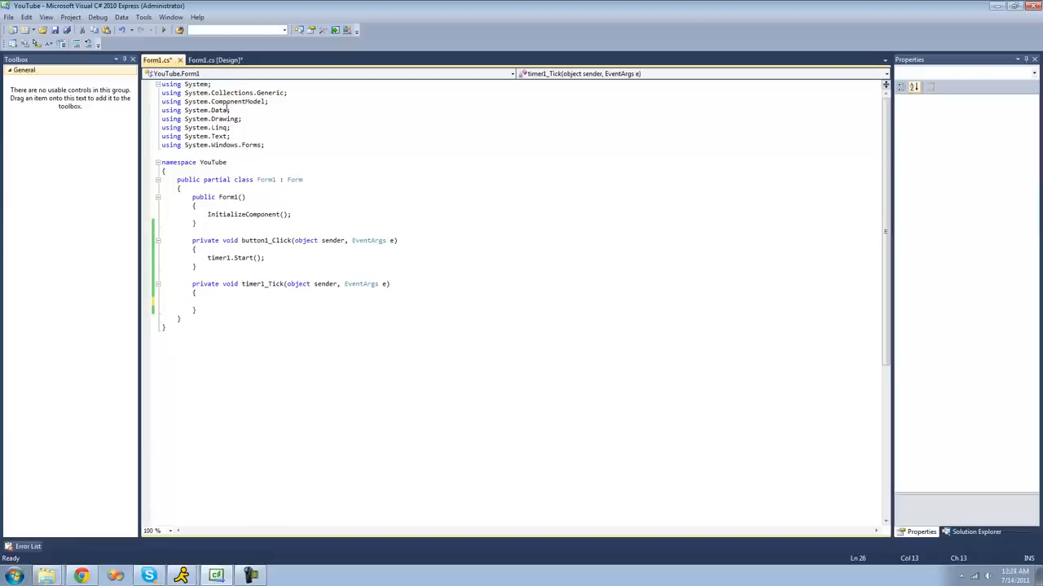
{"action": "left_click", "coordinate": [215, 59]}
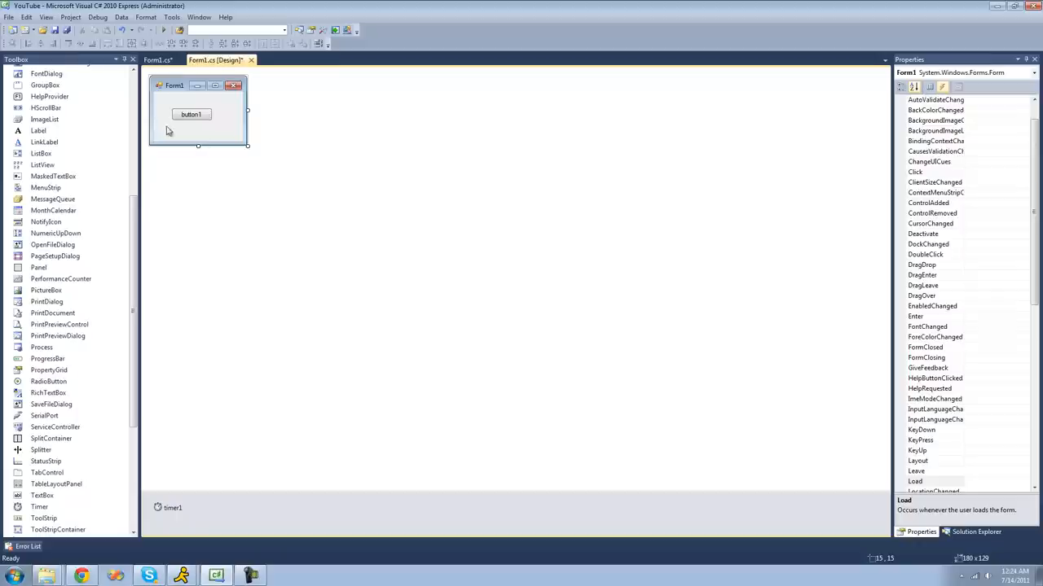
{"action": "scroll", "scroll_direction": "down", "scroll_amount": 3}
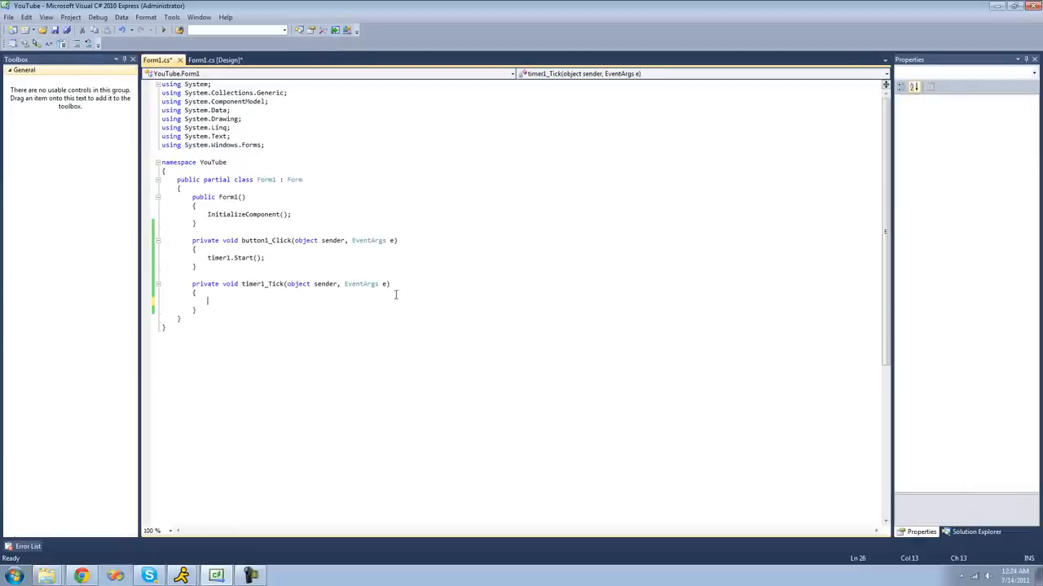
{"action": "type", "text": "t"}
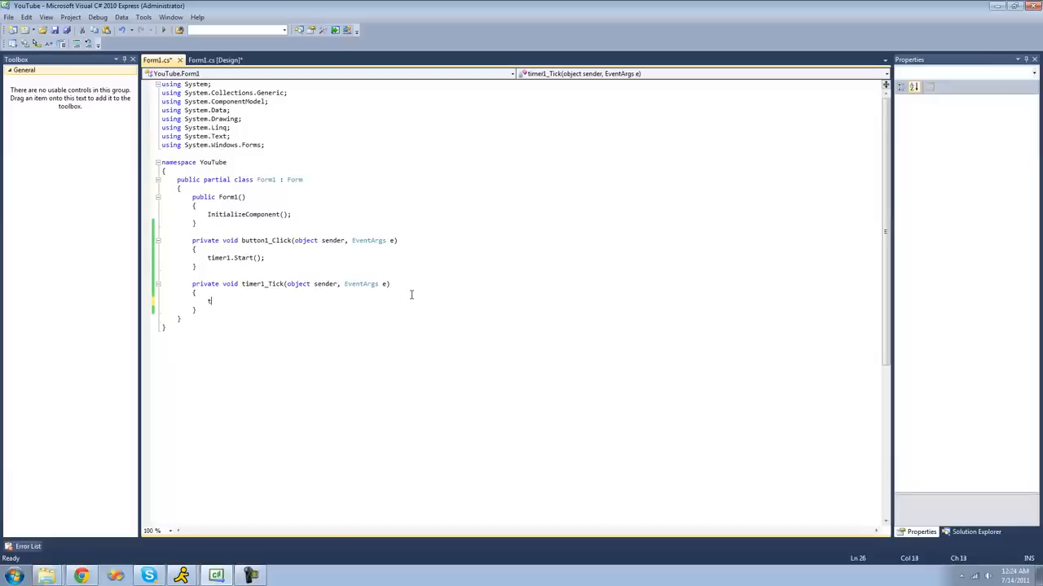
{"action": "type", "text": "extBox1.e"}
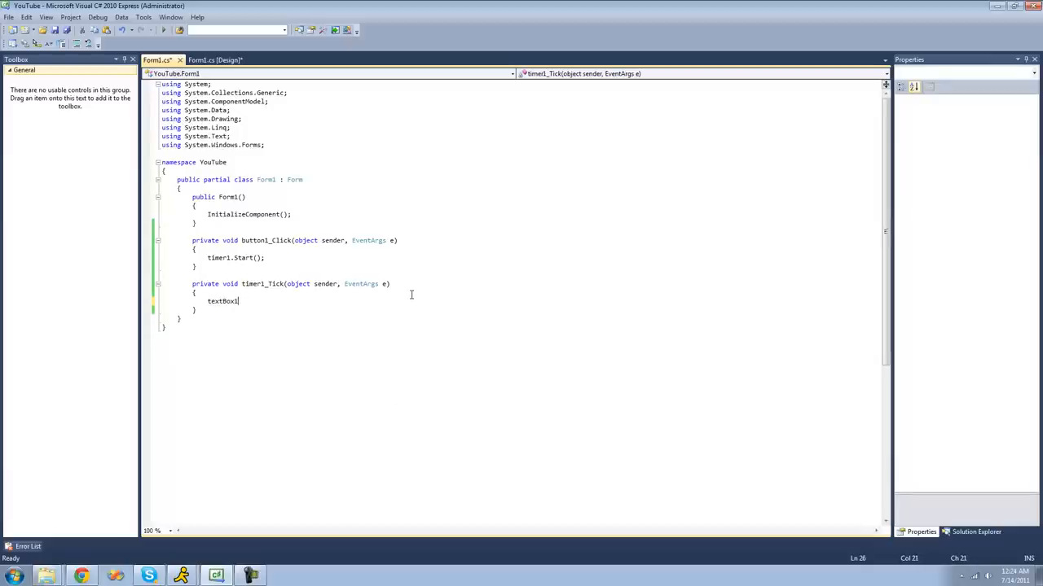
{"action": "type", "text": ".Text += \""}
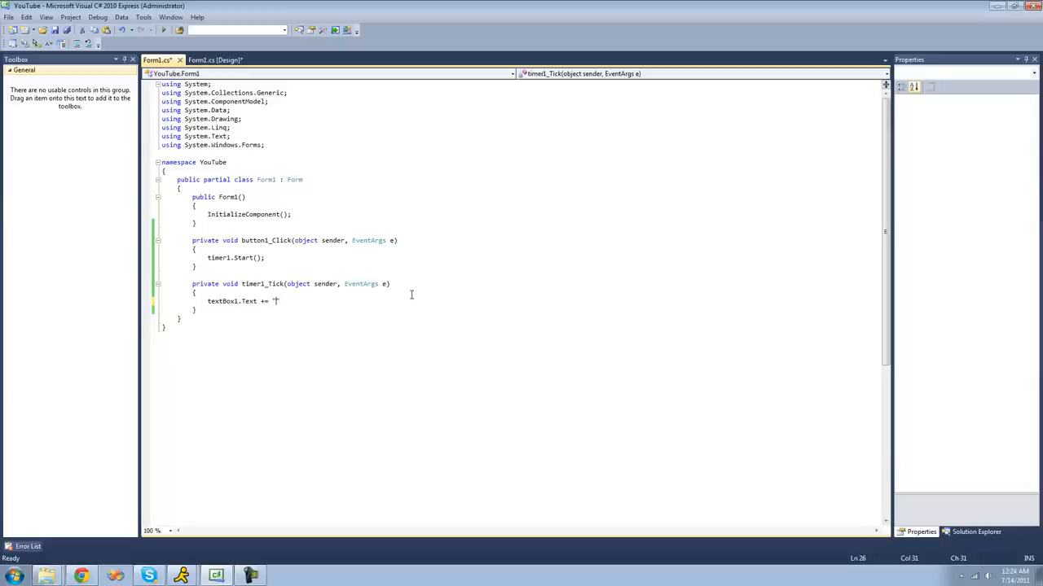
{"action": "type", "text": "Ad"}
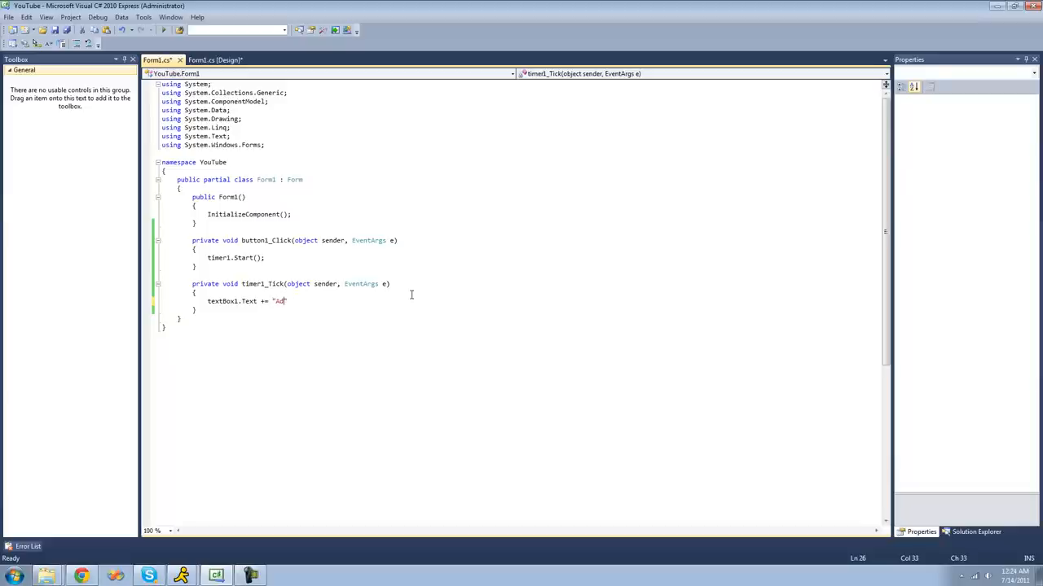
{"action": "key", "text": "BackSpace"}
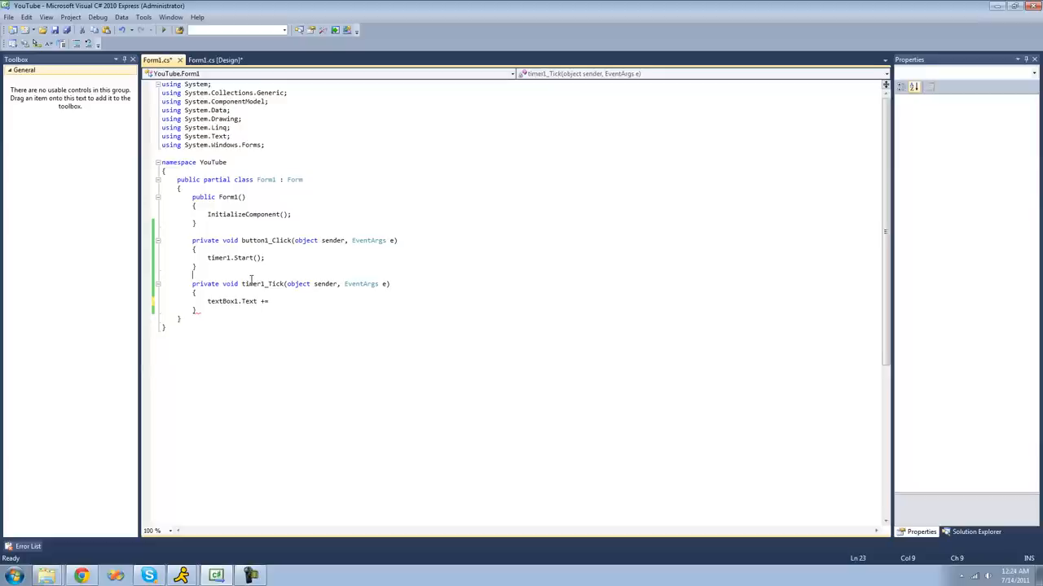
Step: Declare int i = 0;, add i++; and textBox1.Text += i.ToString();, then run and click button1
{"action": "type", "text": "itn"}
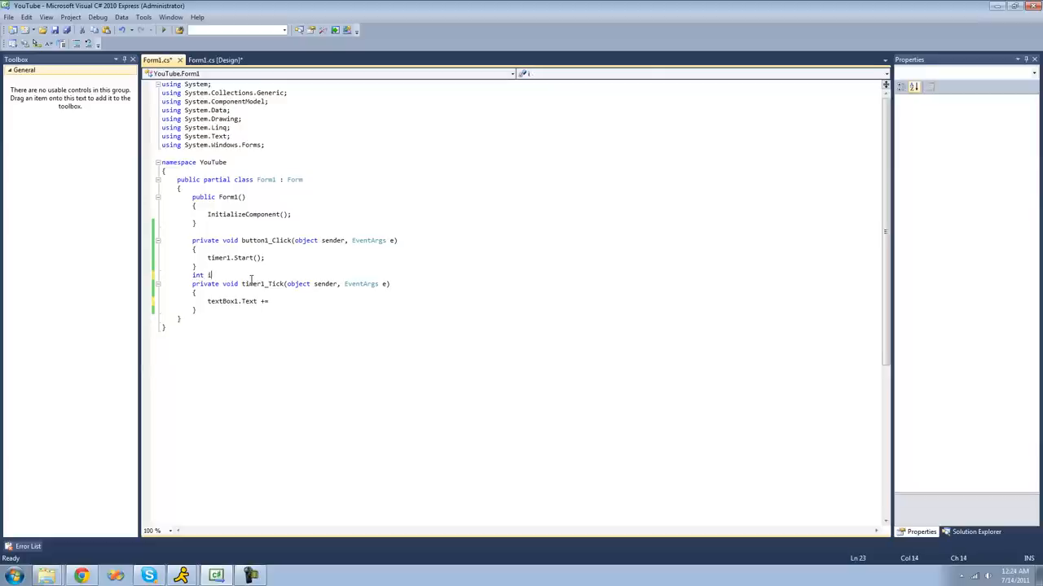
{"action": "type", "text": "= 0;"}
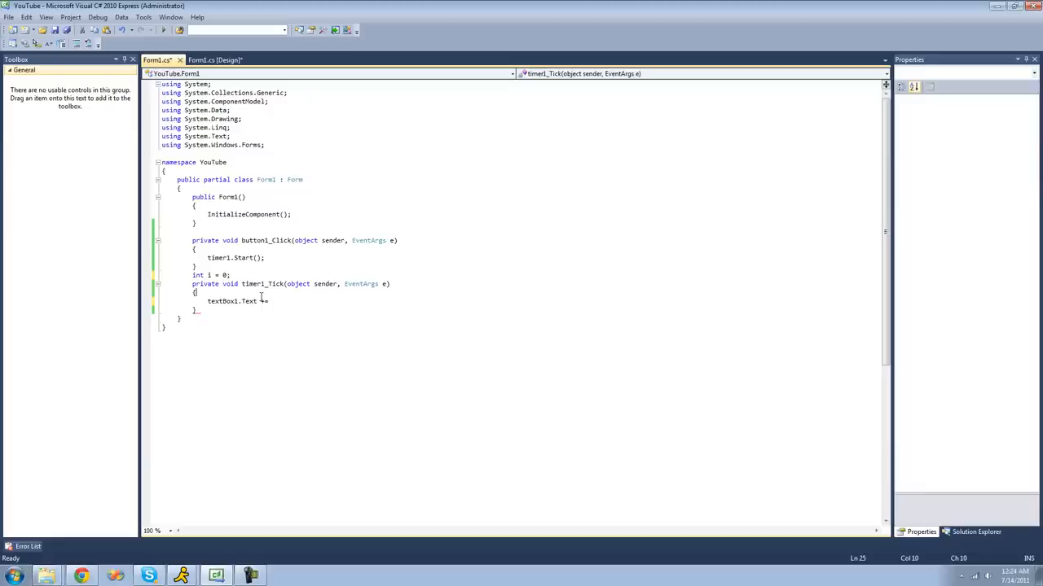
{"action": "type", "text": "i++;"}
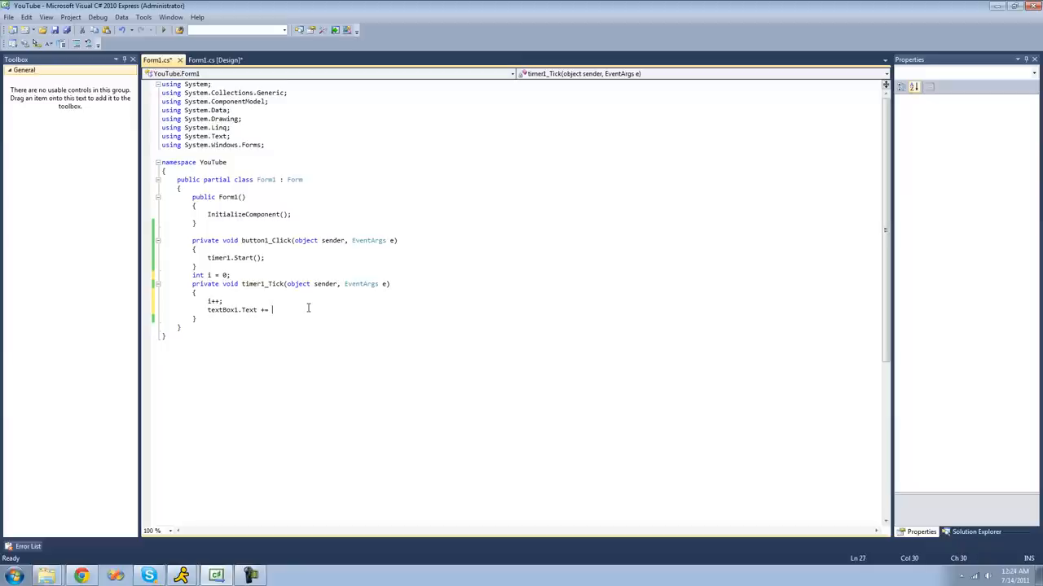
{"action": "type", "text": "i.ToString"}
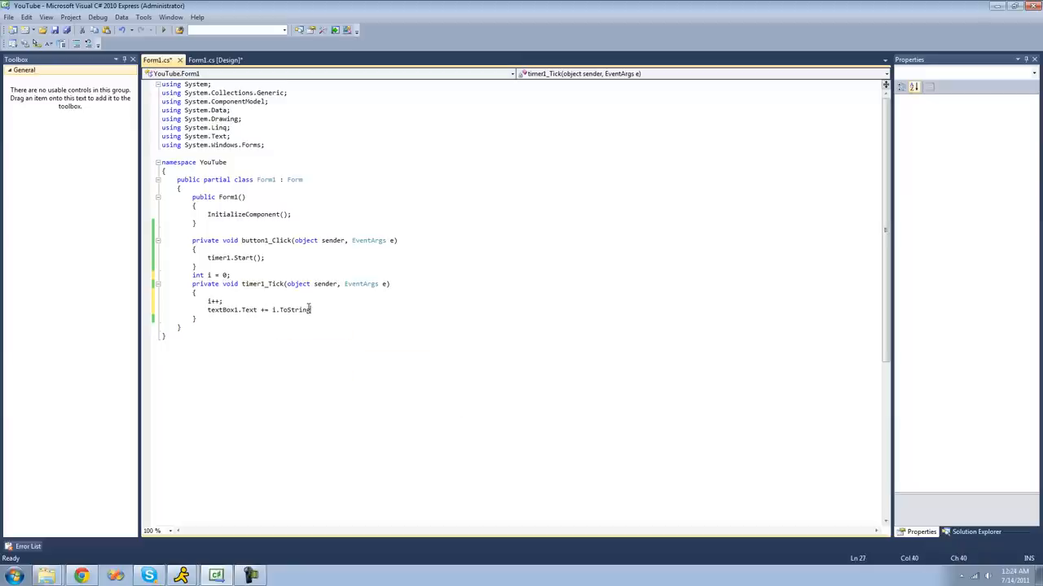
{"action": "type", "text": "();"}
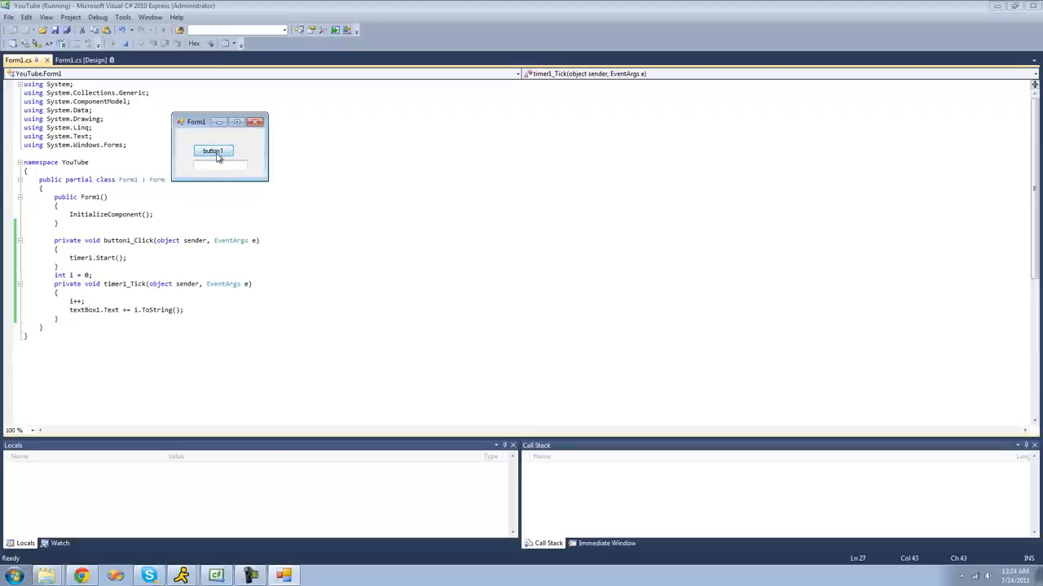
{"action": "left_click", "coordinate": [211, 150]}
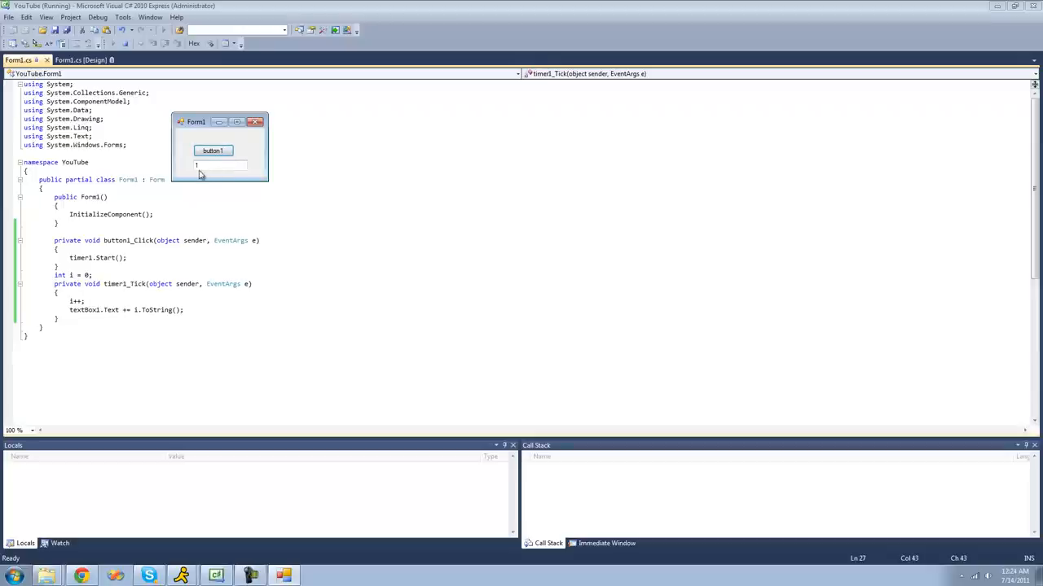